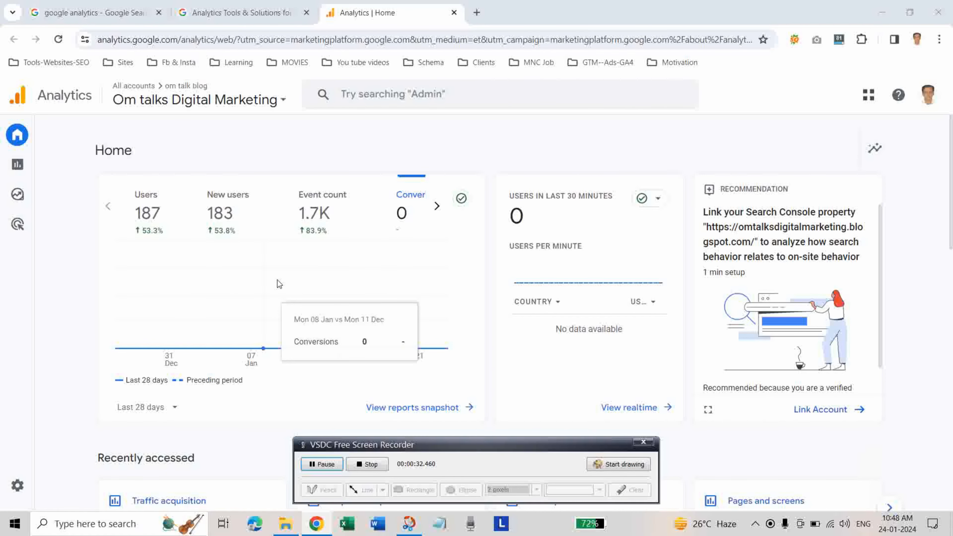
pyautogui.moveTo(66, 114)
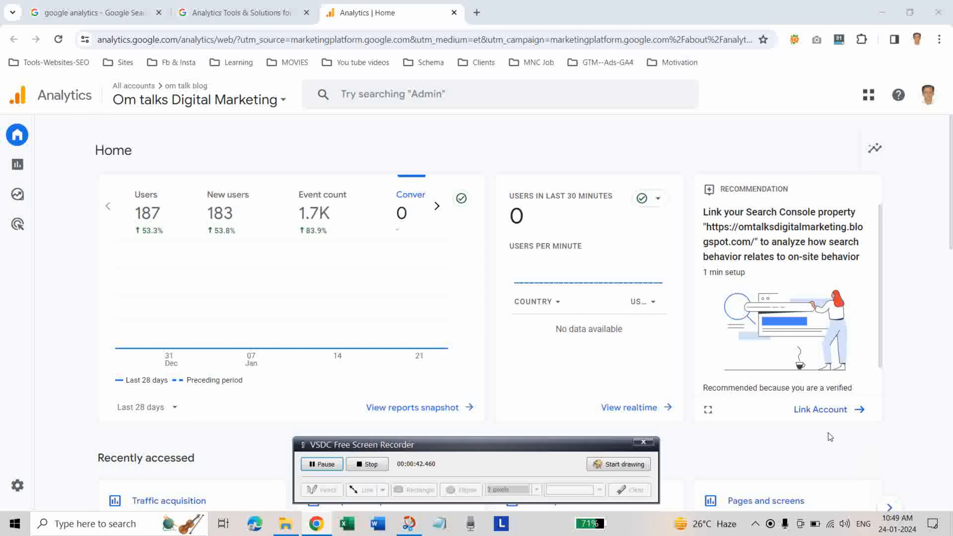
pyautogui.moveTo(820, 409)
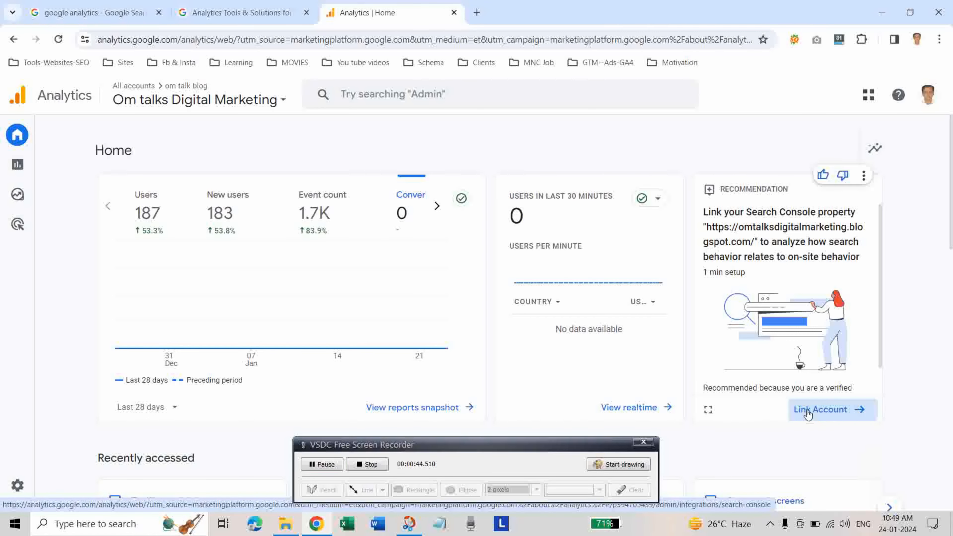
# Step: Go from the Link Account recommendation to Admin's Product links > Search Console links page
pyautogui.click(822, 409)
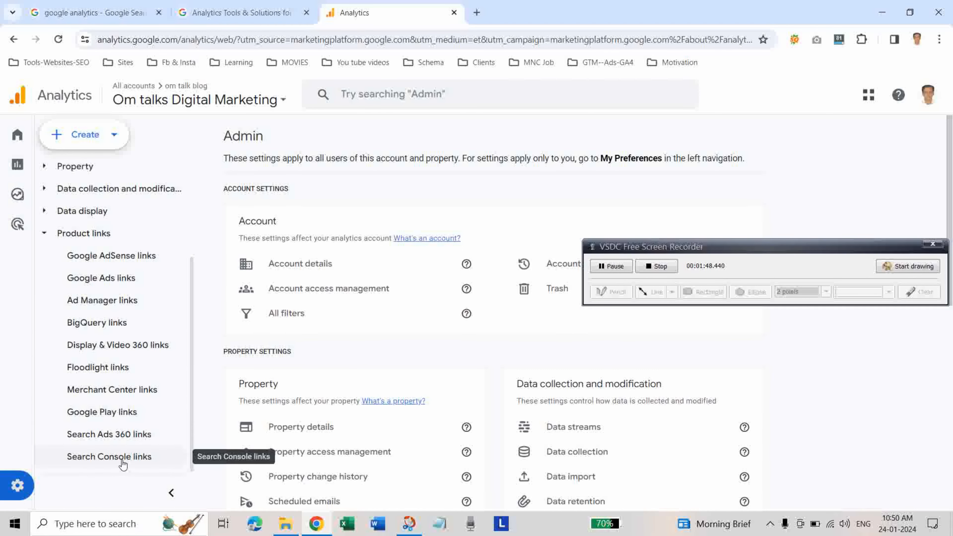
pyautogui.click(109, 456)
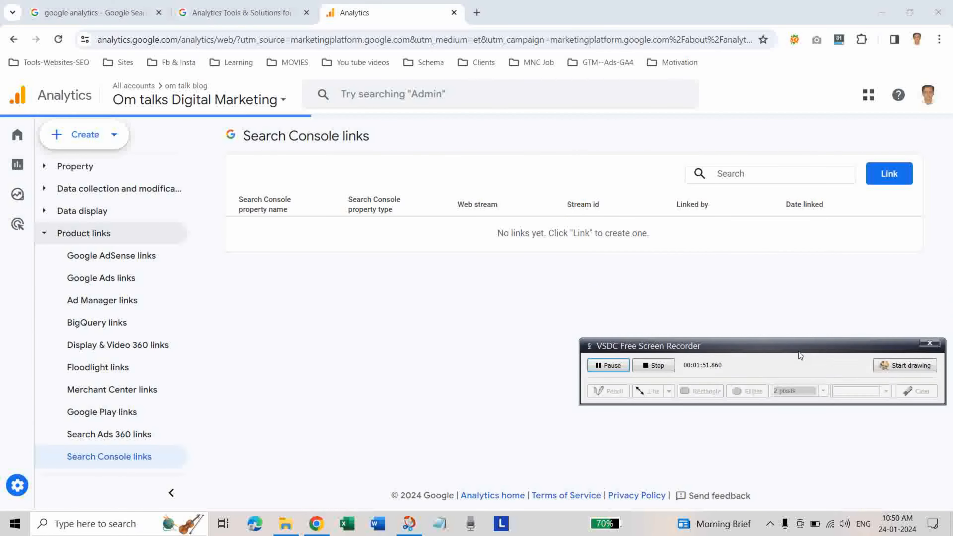
# Step: Begin a new Search Console link and list the two manageable Search Console properties
pyautogui.click(888, 173)
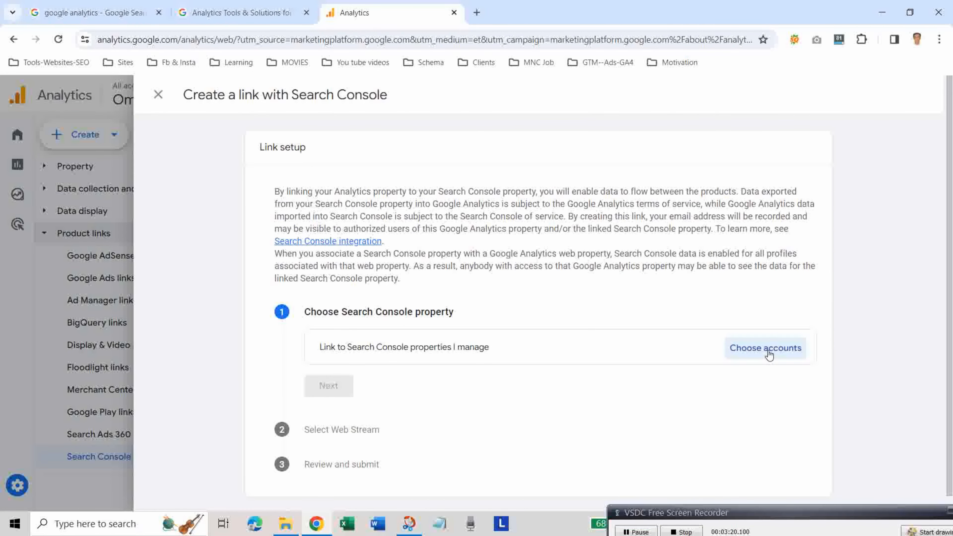
pyautogui.click(764, 347)
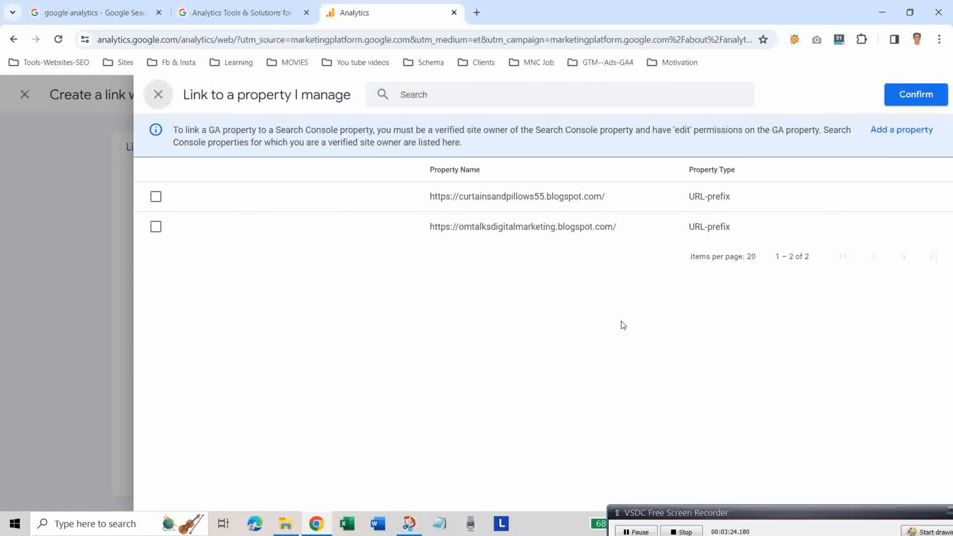
pyautogui.click(155, 226)
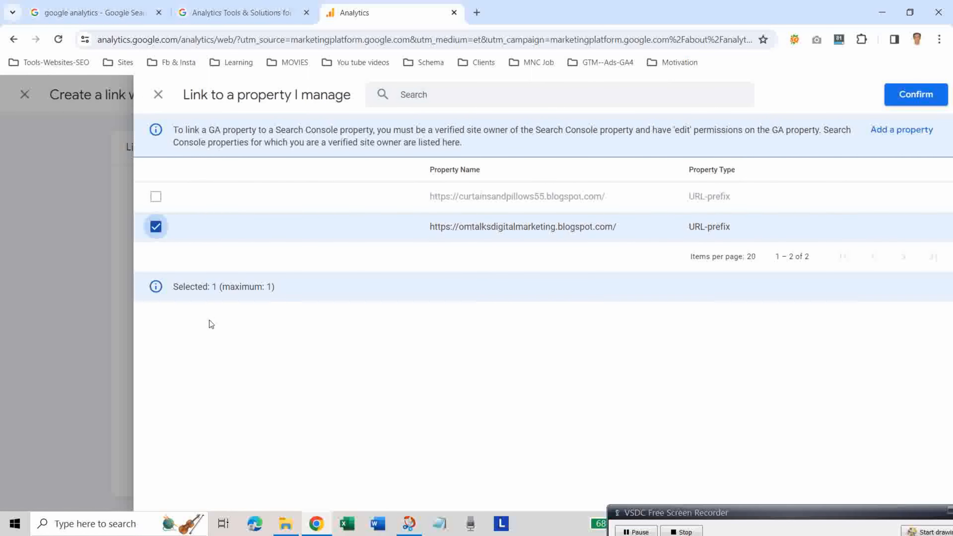
pyautogui.moveTo(373, 203)
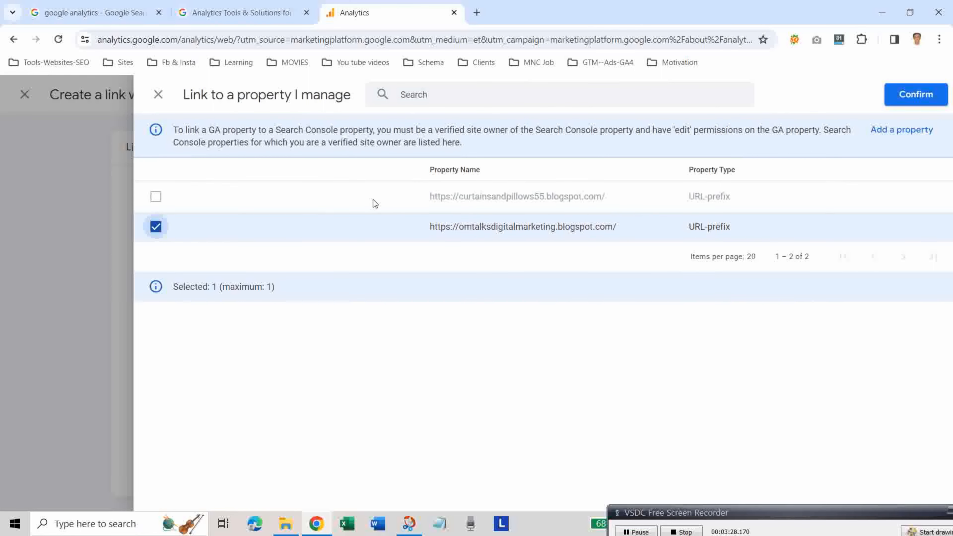
pyautogui.moveTo(297, 198)
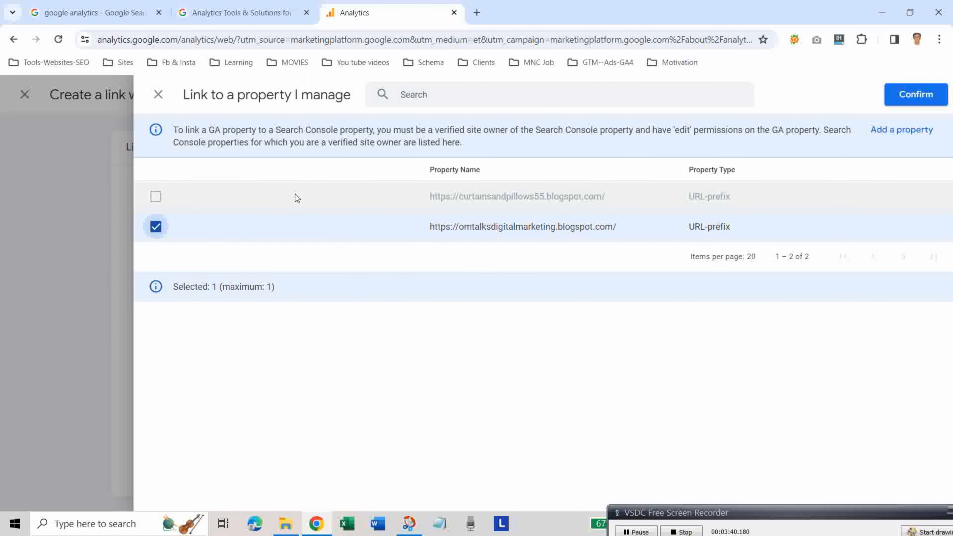
pyautogui.moveTo(476, 257)
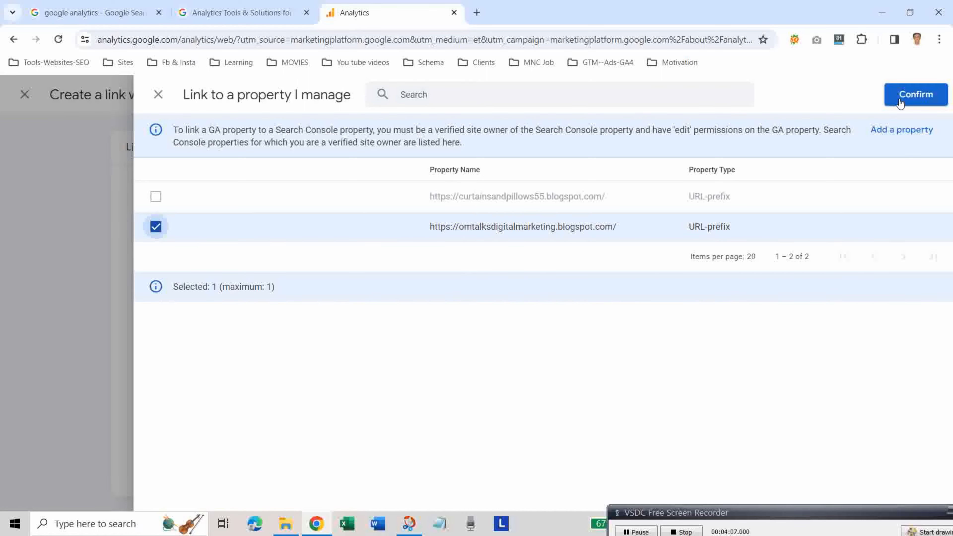
pyautogui.click(915, 94)
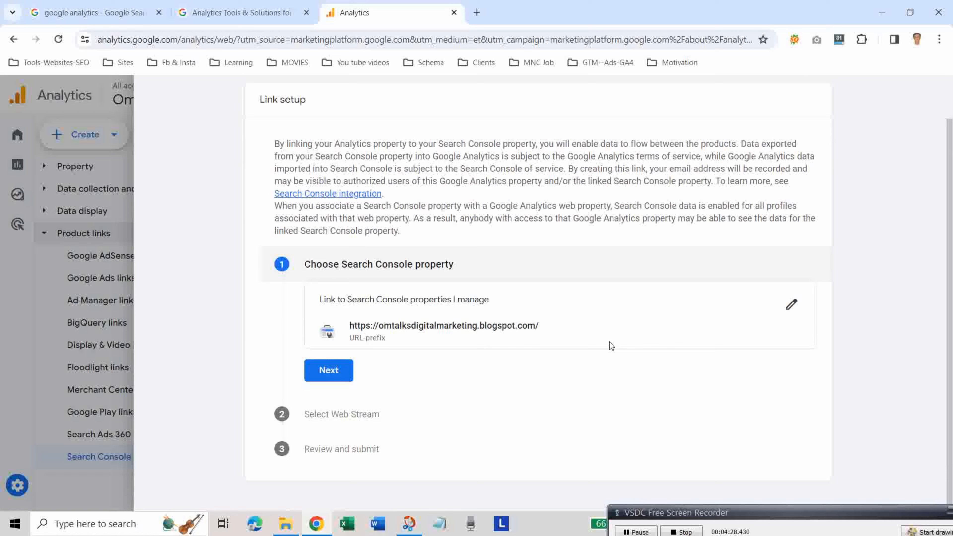
# Step: Choose the Om talks Digital Marketing web stream and advance to Review and submit
pyautogui.click(328, 370)
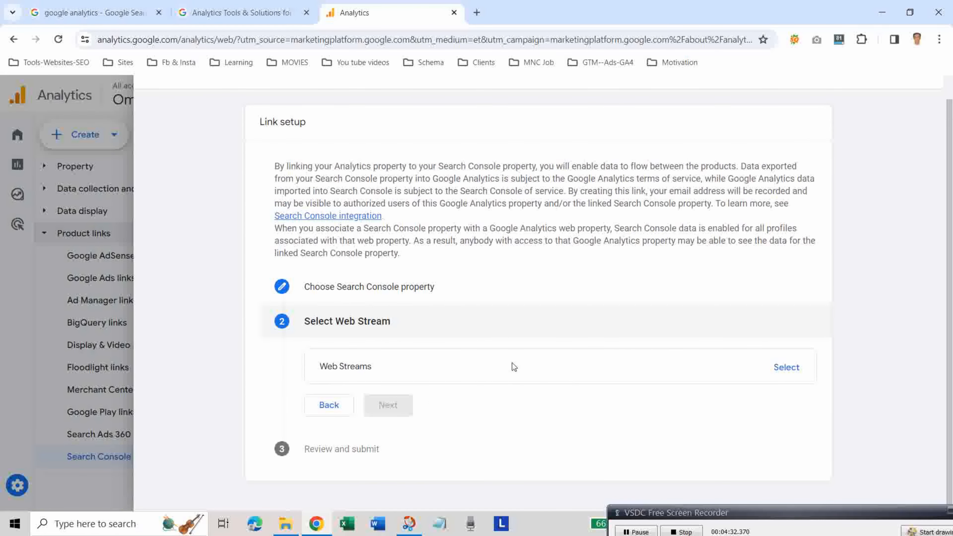
pyautogui.moveTo(757, 333)
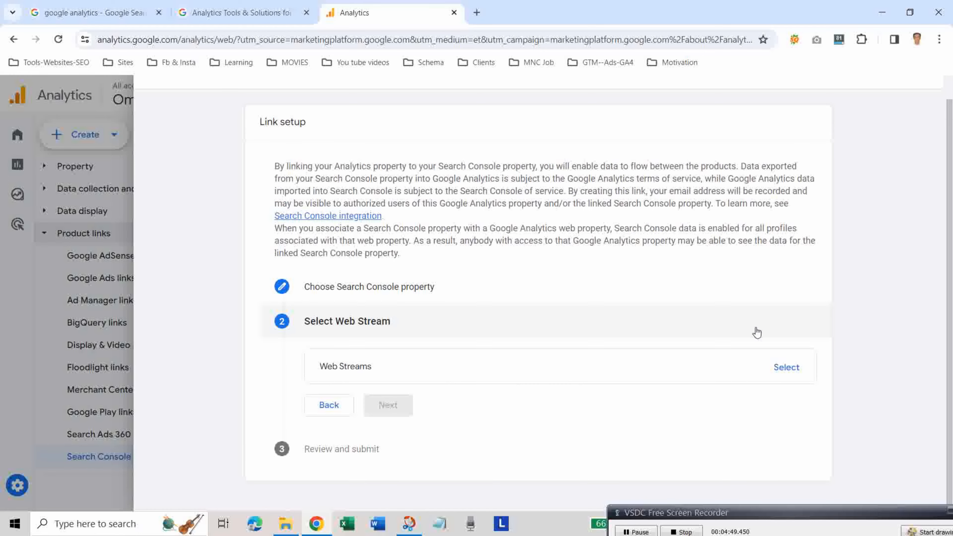
pyautogui.click(785, 367)
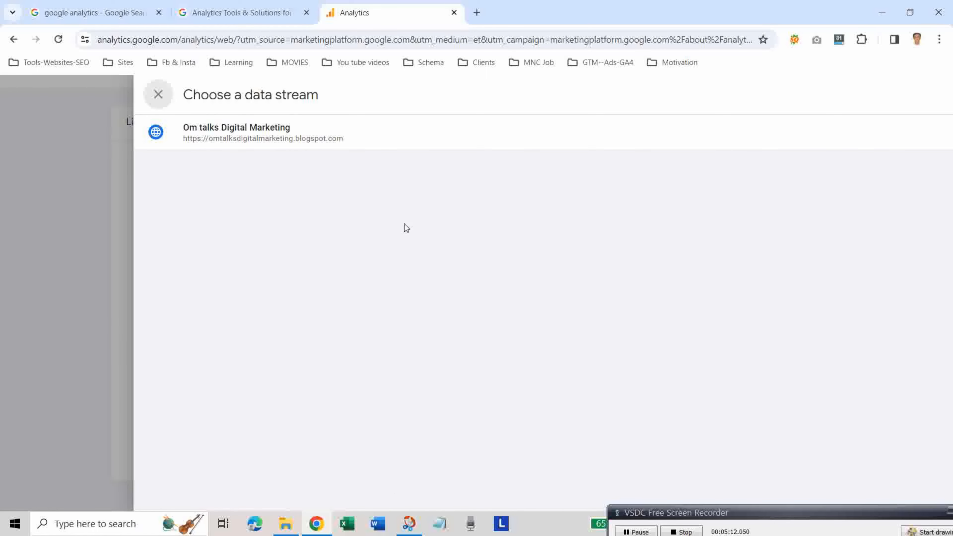
pyautogui.click(236, 132)
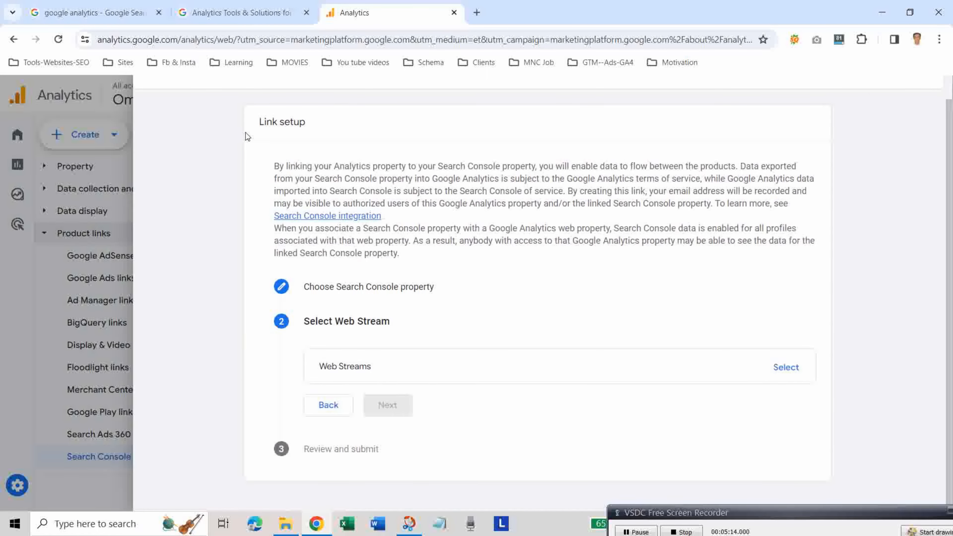
pyautogui.click(785, 367)
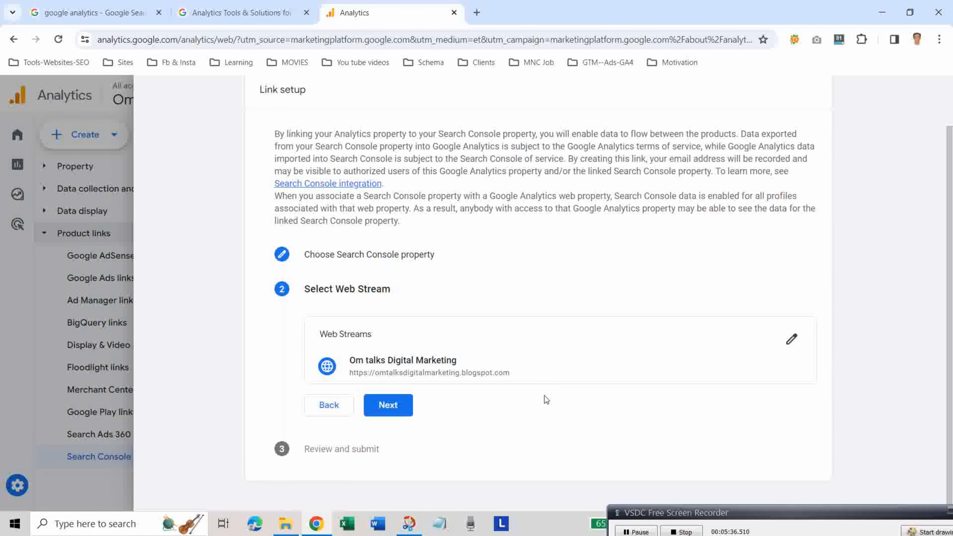
pyautogui.click(387, 404)
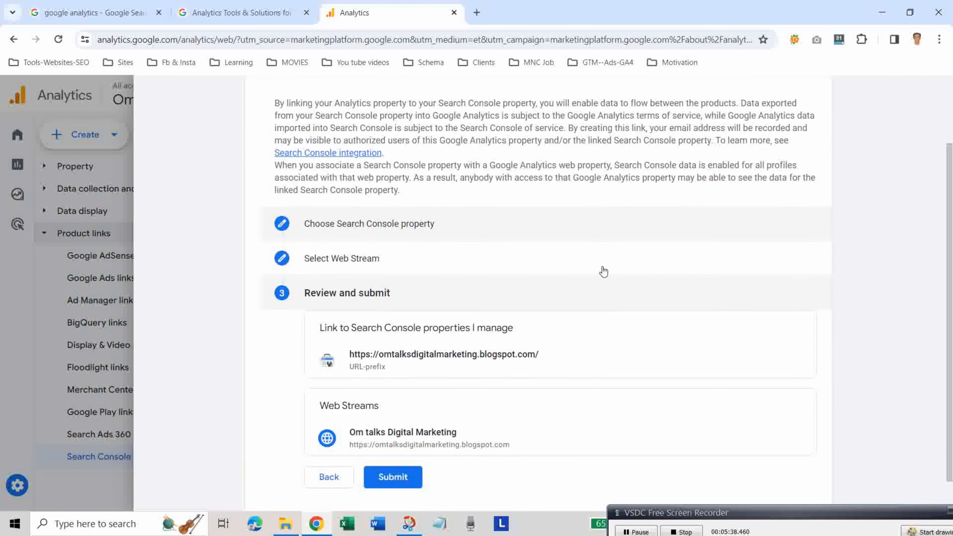
# Step: Submit the link so the blogspot property appears linked to the Om talks Digital Marketing stream
pyautogui.scroll(-3)
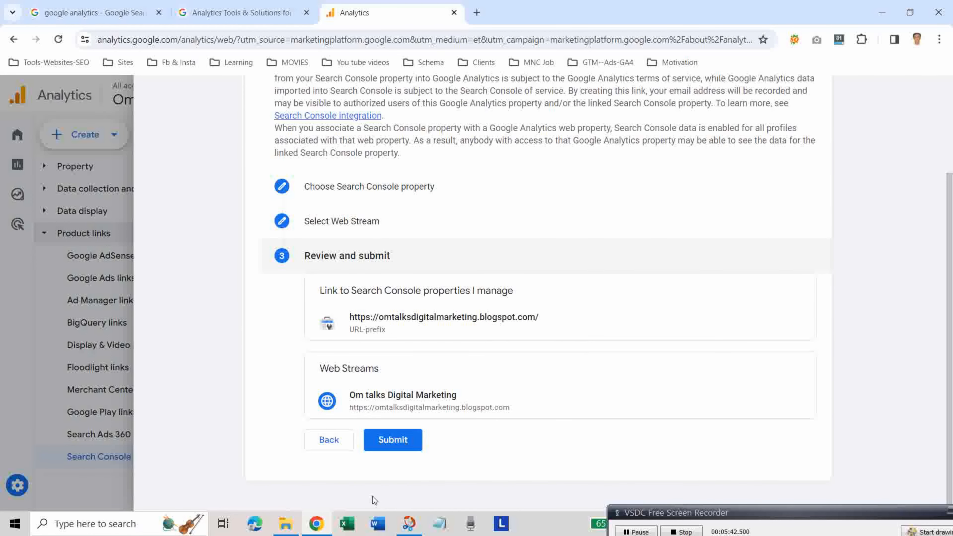
pyautogui.moveTo(436, 377)
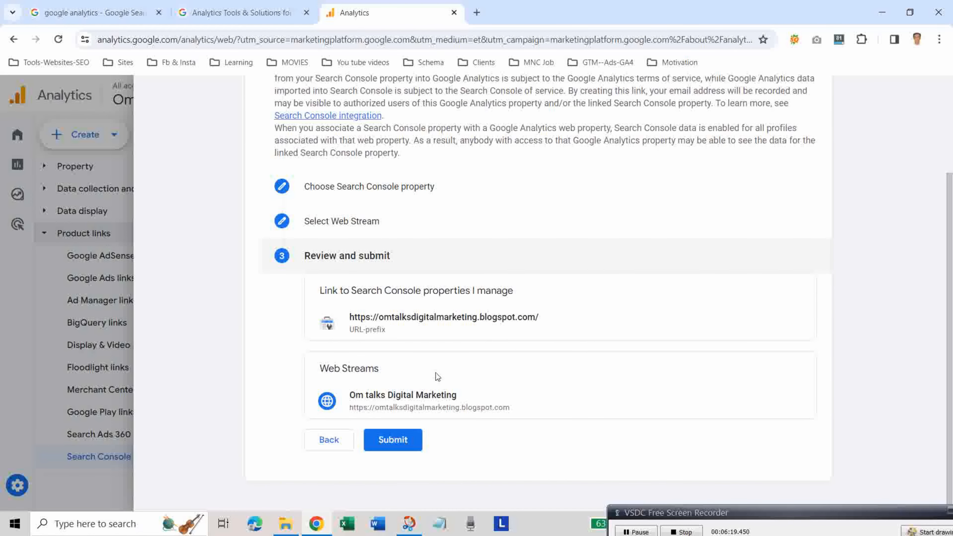
pyautogui.click(392, 439)
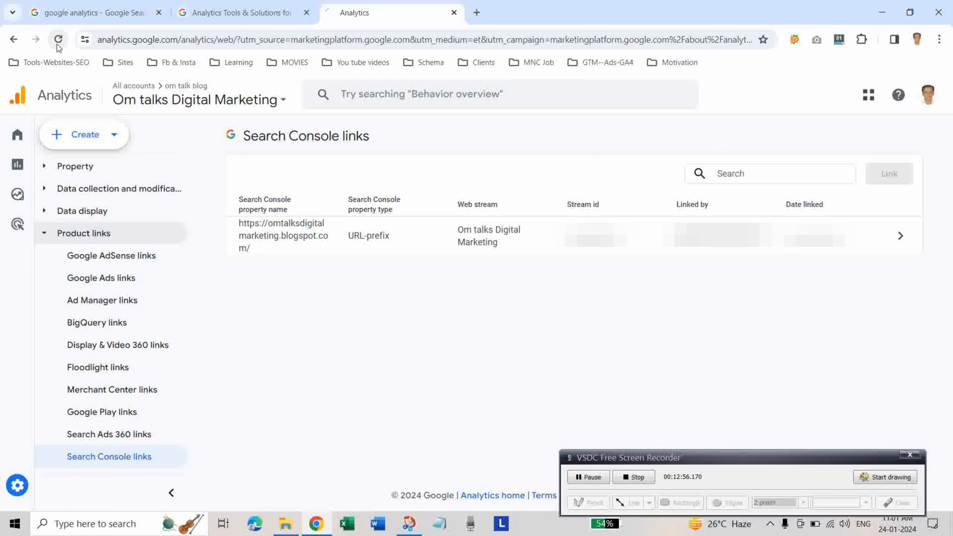
# Step: Show the Reports snapshot for Om talks Digital Marketing with its new Search Console section
pyautogui.click(58, 40)
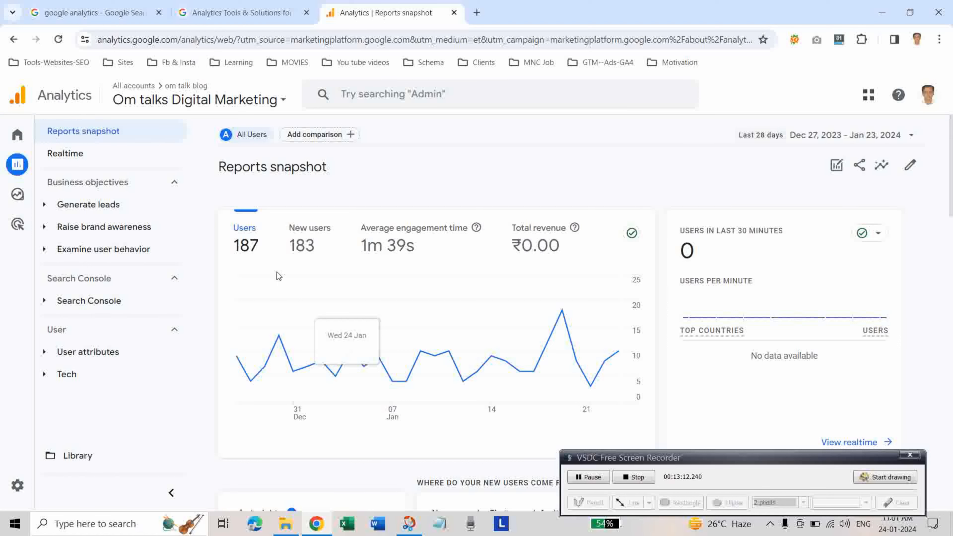
pyautogui.moveTo(88, 300)
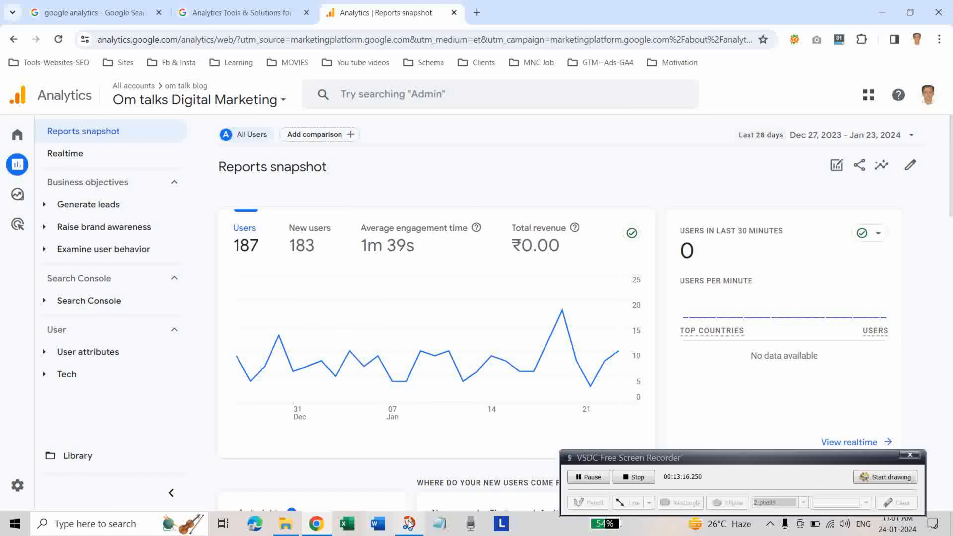
pyautogui.moveTo(89, 301)
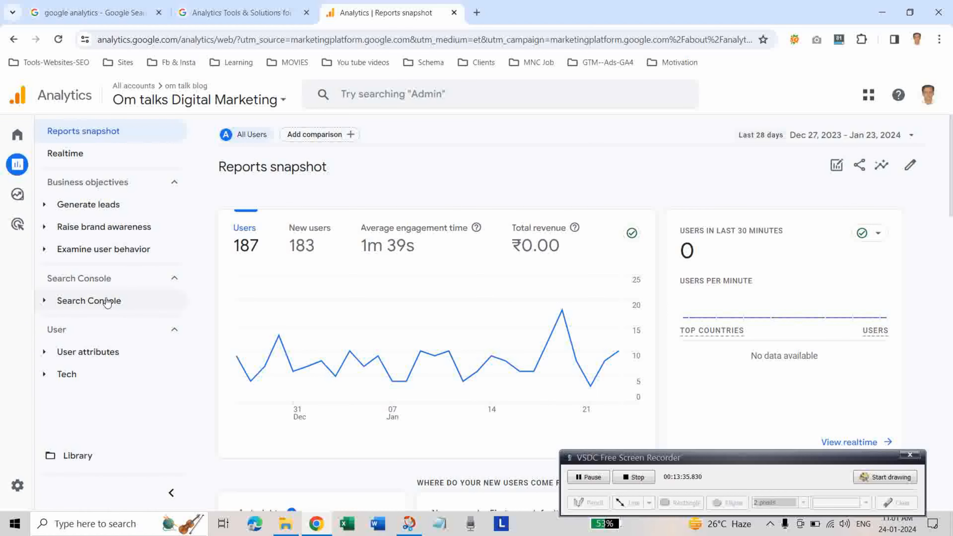
# Step: Show the Search Console Queries report for the last 12 months, listing six organic queries
pyautogui.click(89, 301)
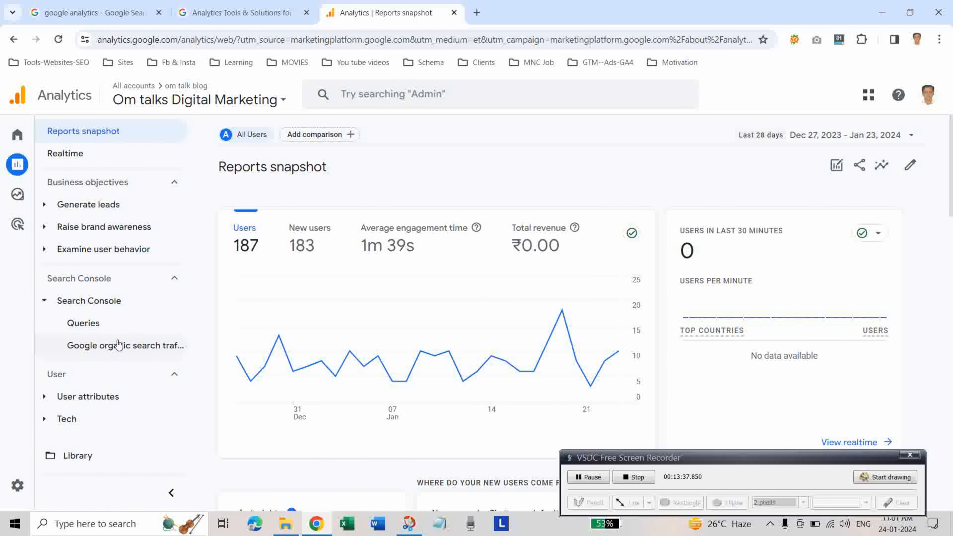
pyautogui.click(83, 322)
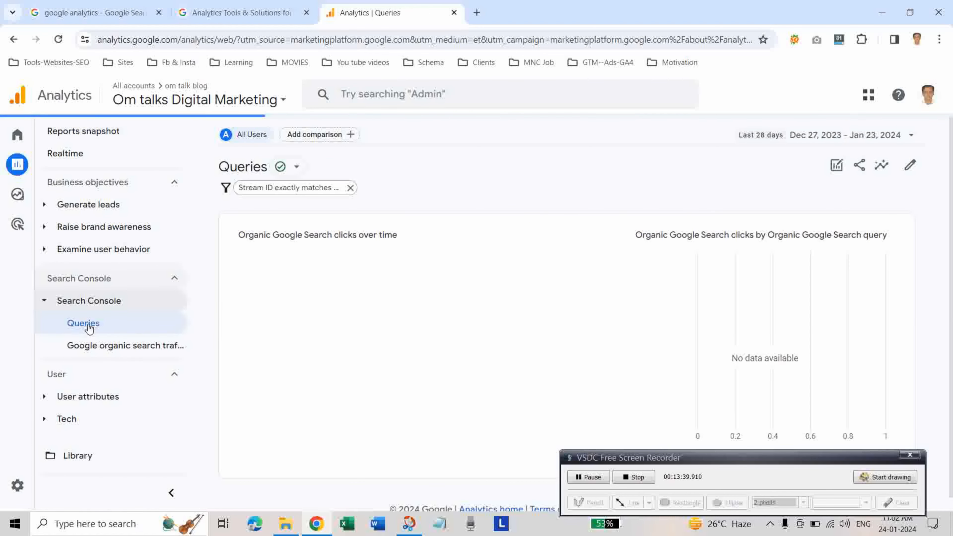
pyautogui.click(84, 323)
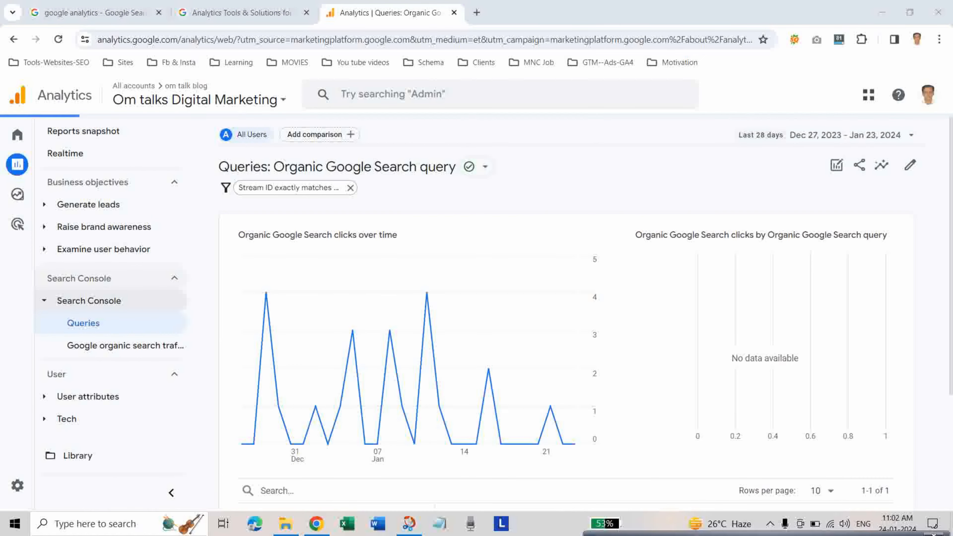
pyautogui.scroll(-3)
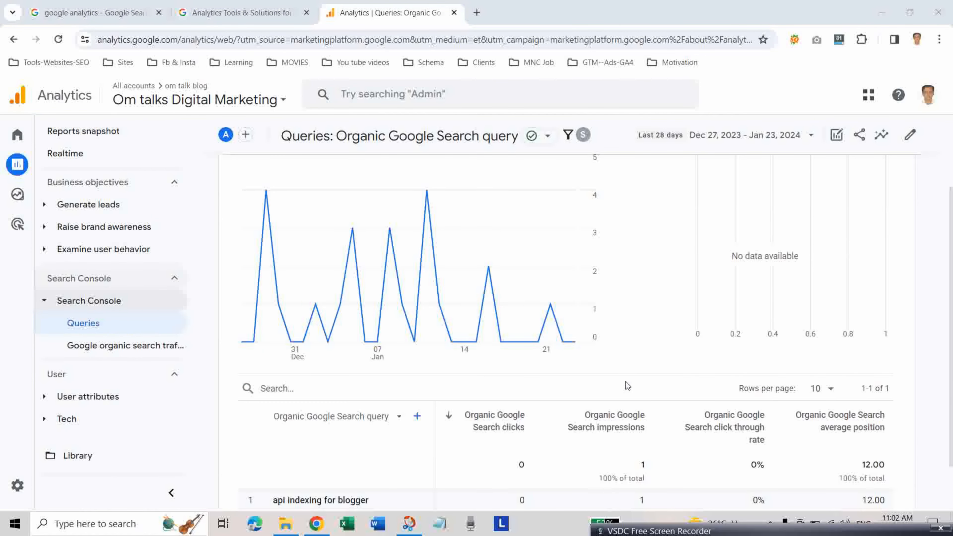
pyautogui.scroll(-3)
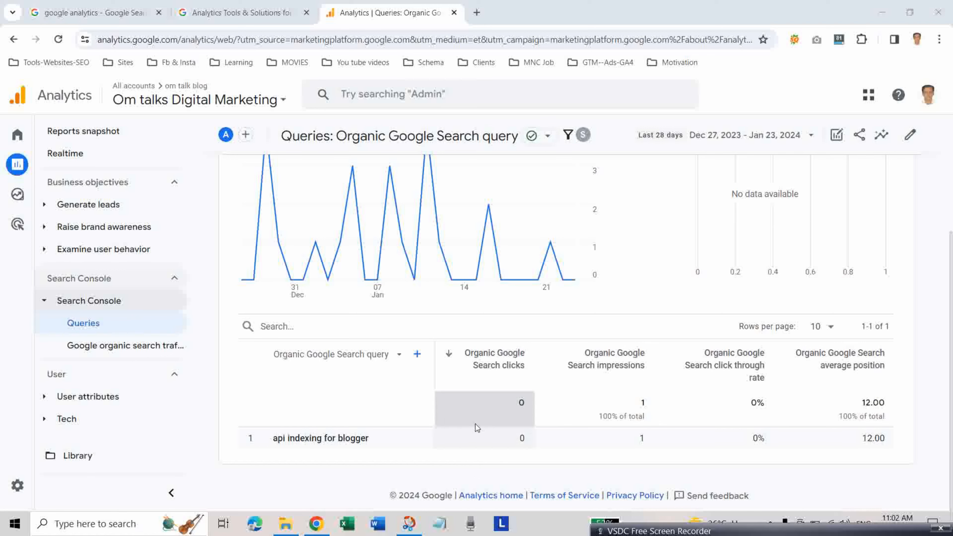
pyautogui.moveTo(176, 359)
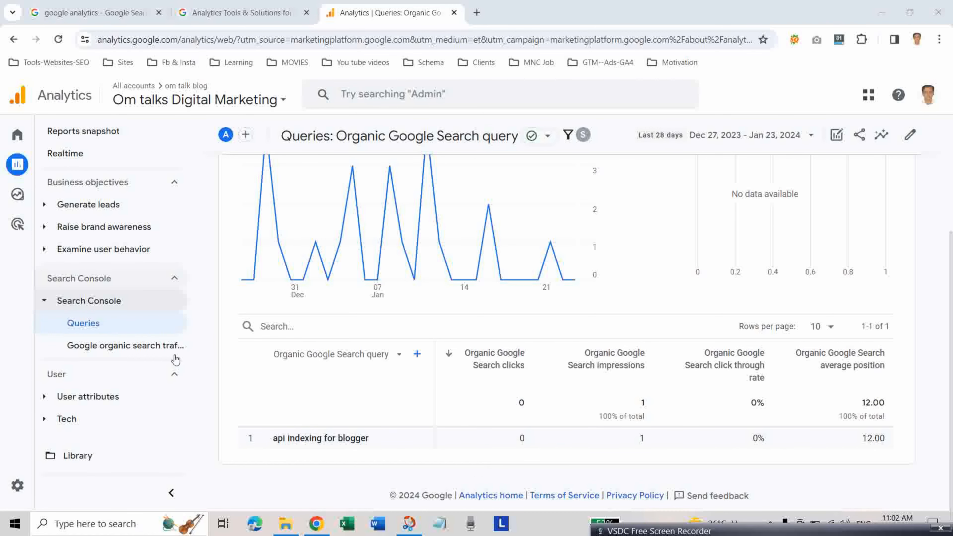
pyautogui.click(125, 345)
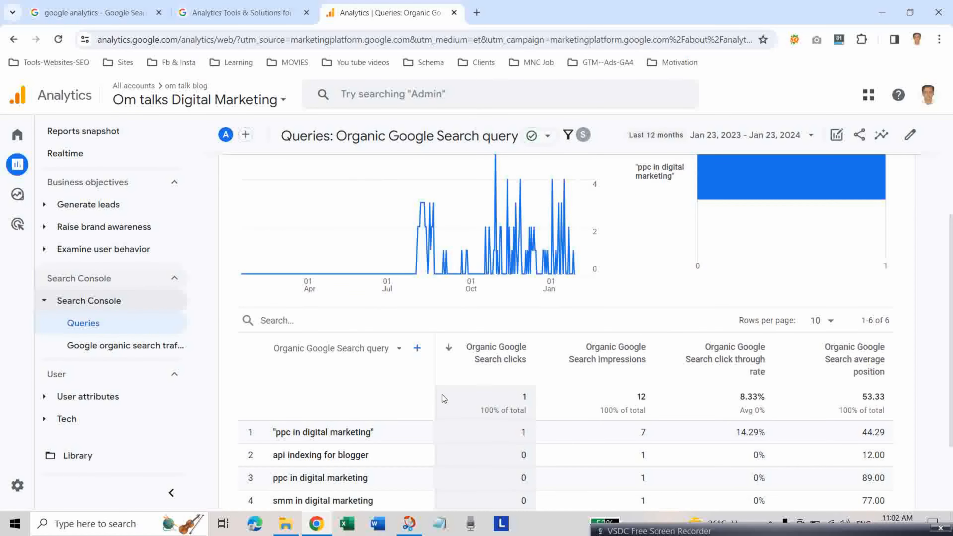
pyautogui.scroll(-3)
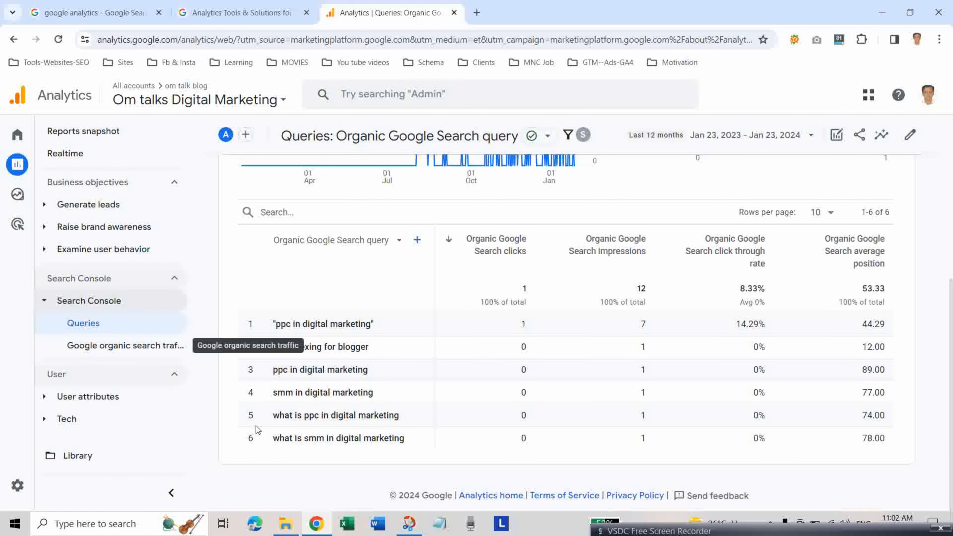